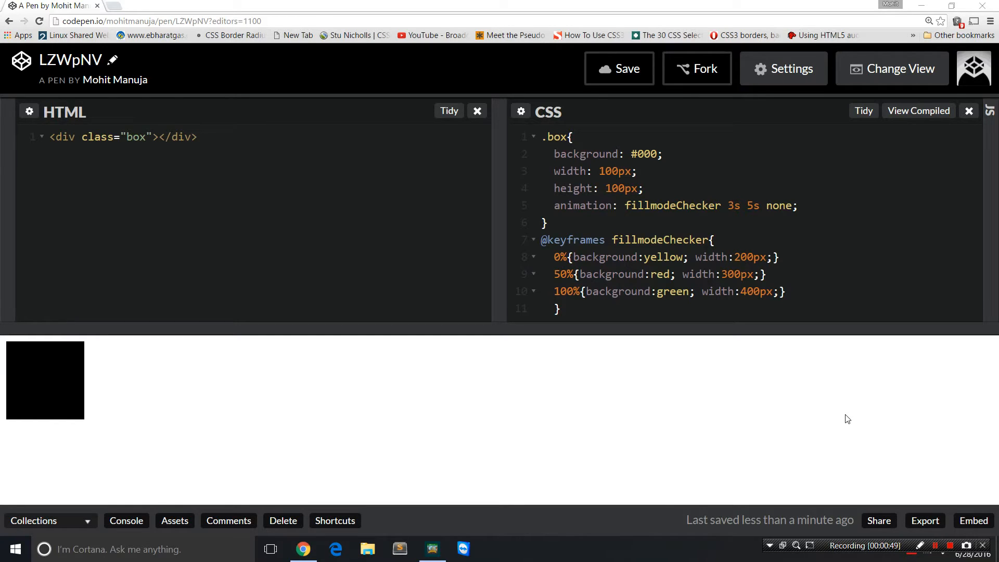
mouse_move(379, 420)
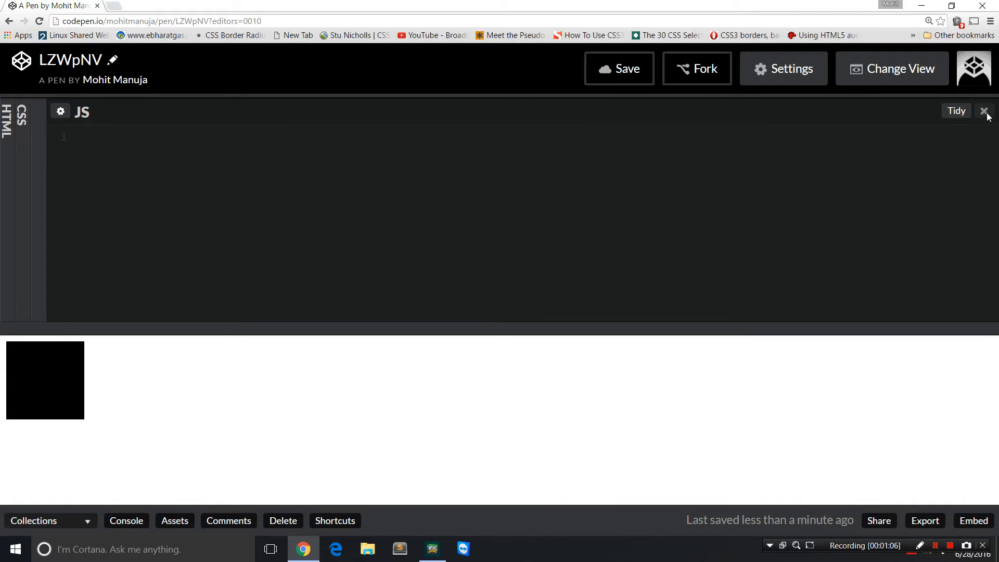
mouse_move(629, 169)
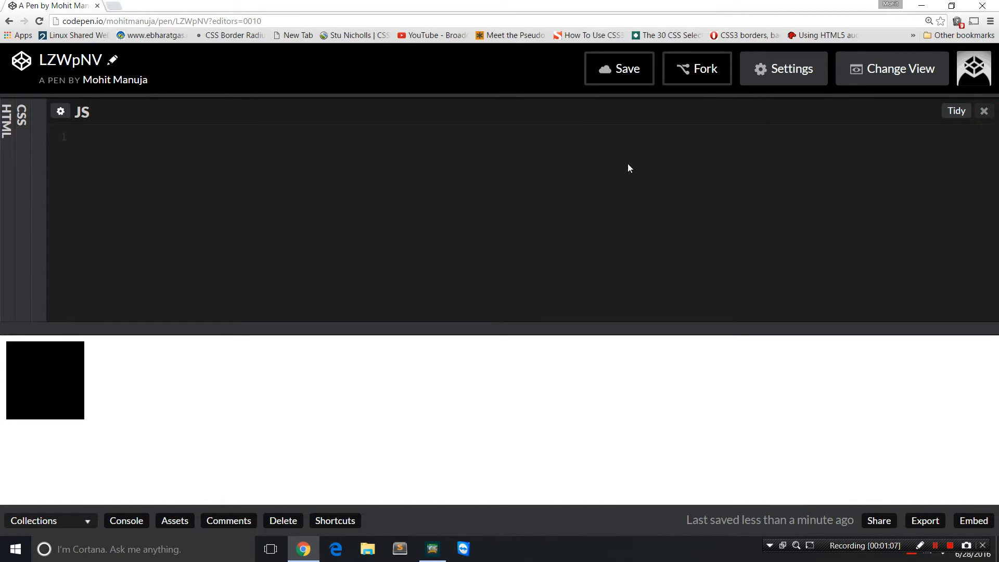
mouse_move(366, 216)
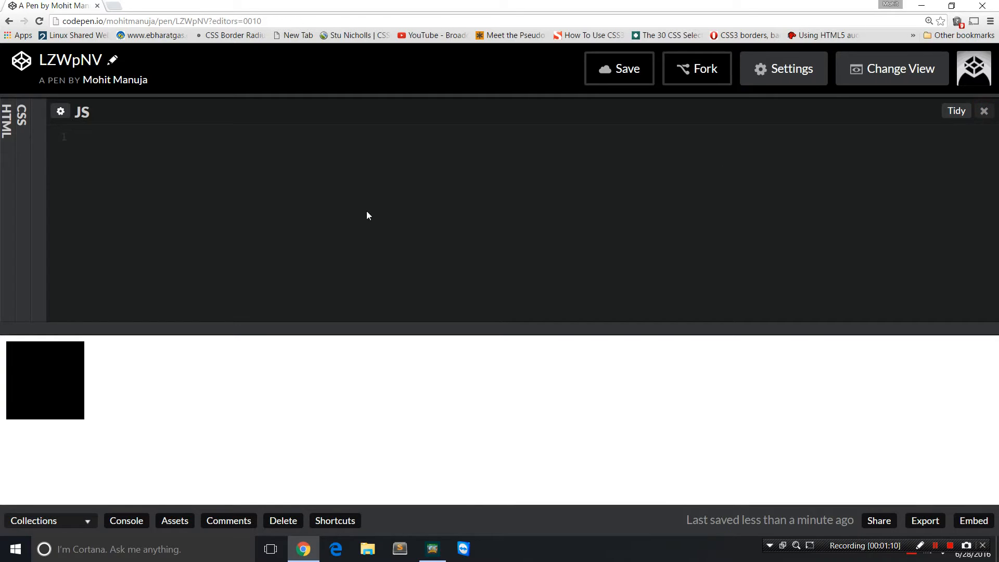
Expand the CSS editor alone, collapsing HTML so the box and keyframes code is visible.
left_click(13, 121)
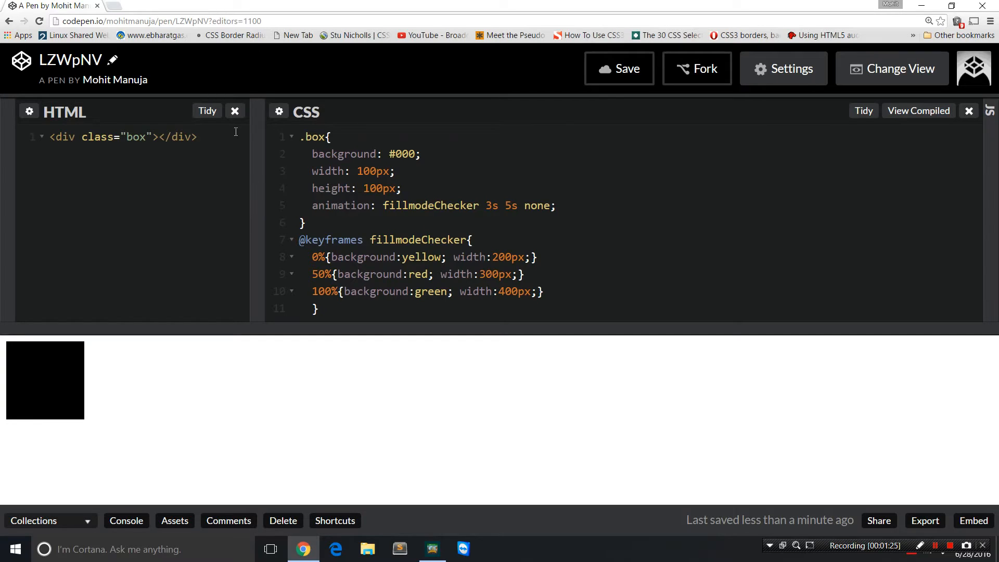
left_click(236, 110)
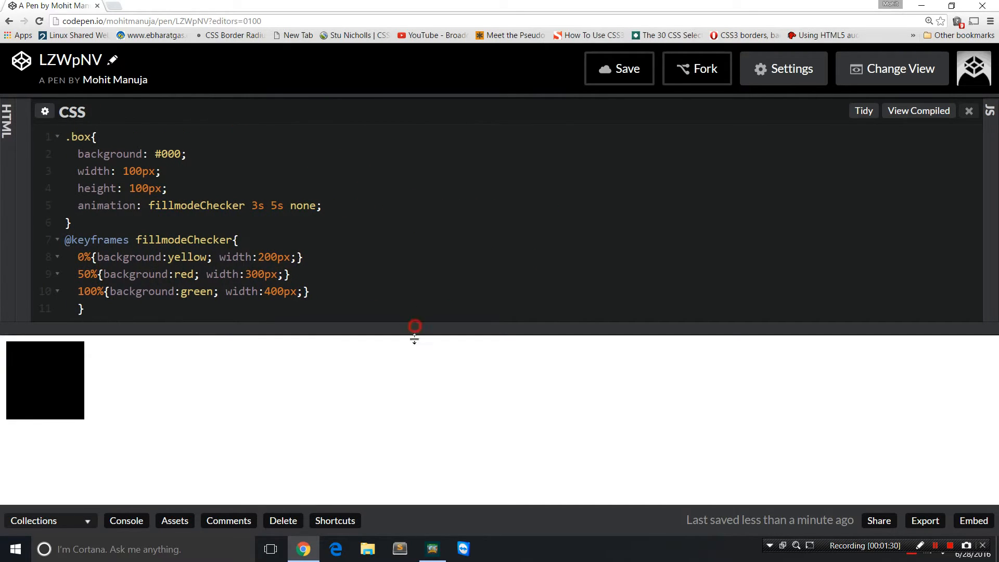
Enlarge the editor pane downward so more of the CSS code shows above the preview.
left_click_drag(415, 327, 415, 351)
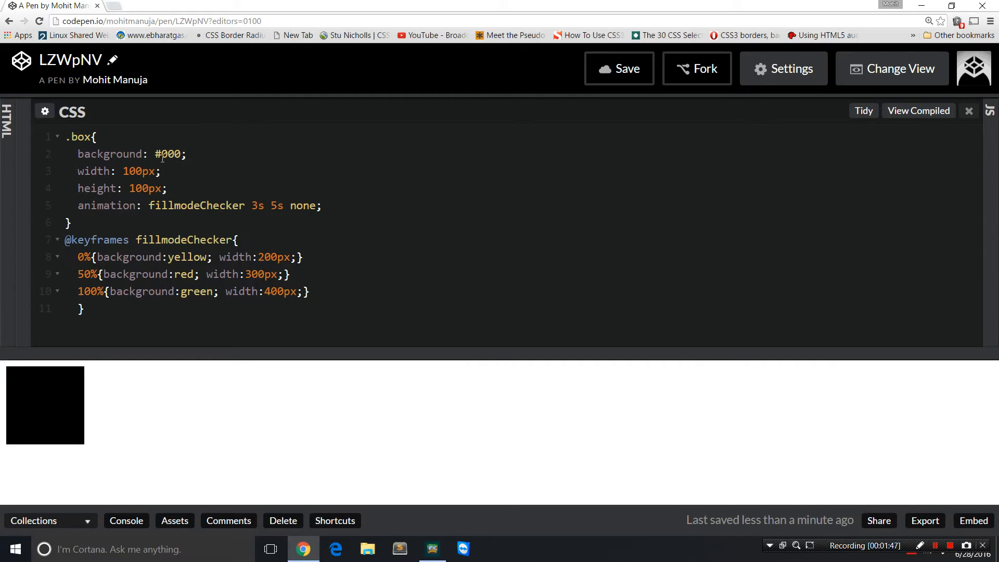
mouse_move(147, 408)
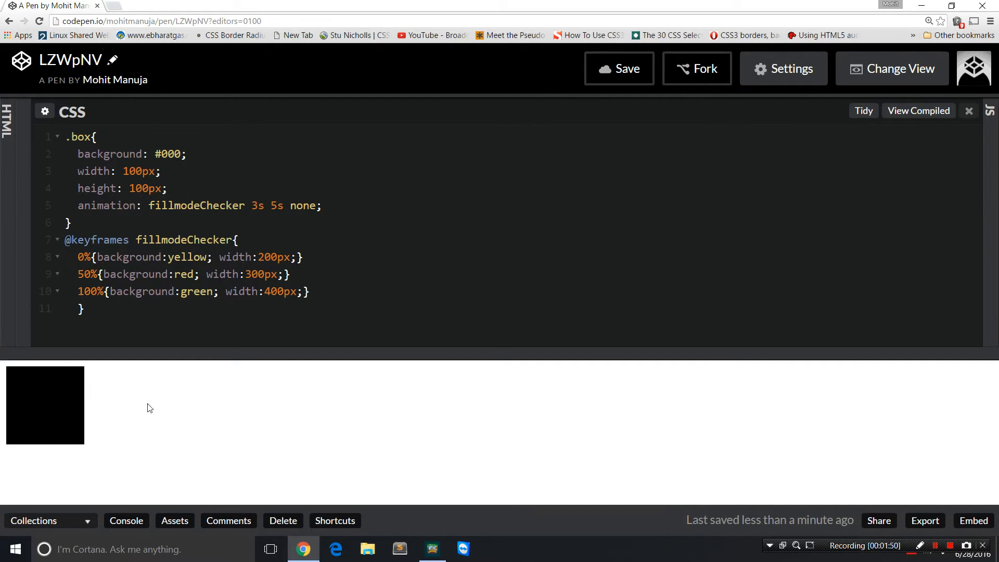
mouse_move(453, 448)
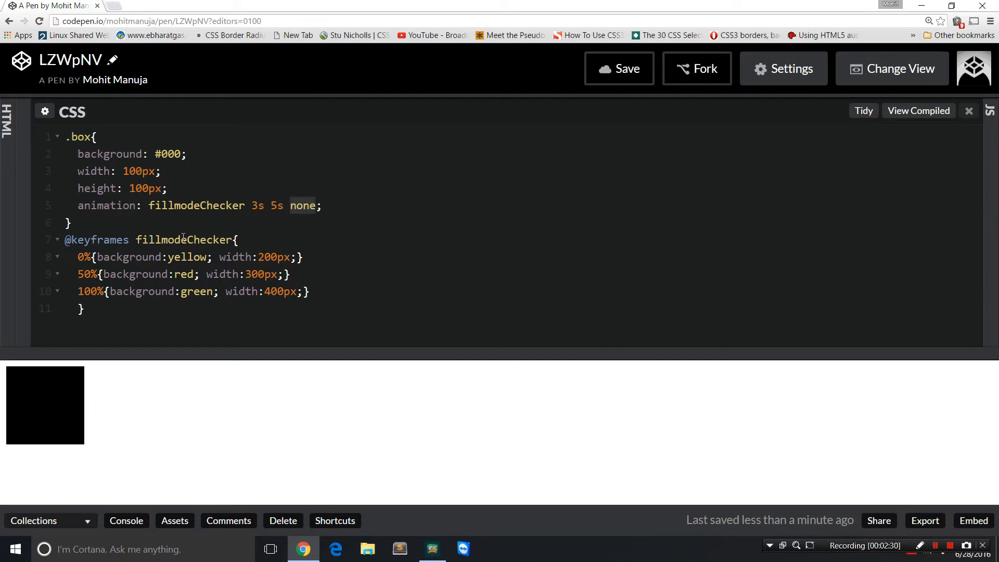
Reload the pen to replay the box animation with fill mode still 'none'.
left_click(314, 205)
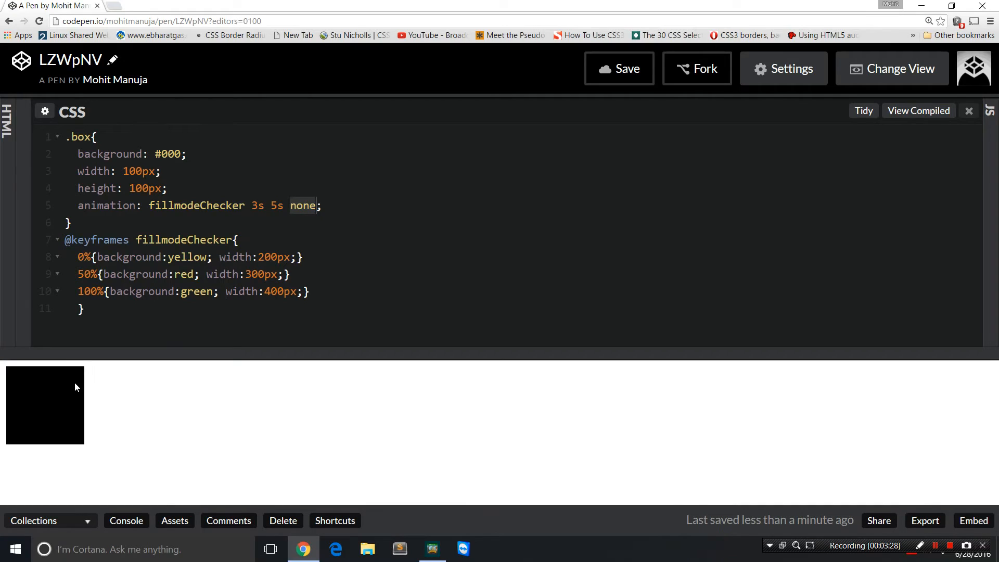
mouse_move(51, 376)
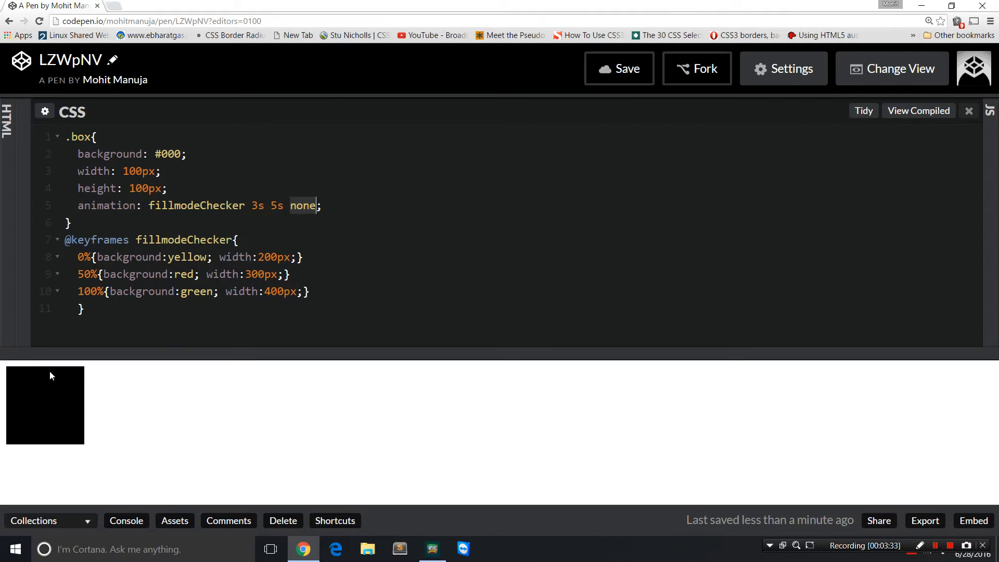
mouse_move(618, 69)
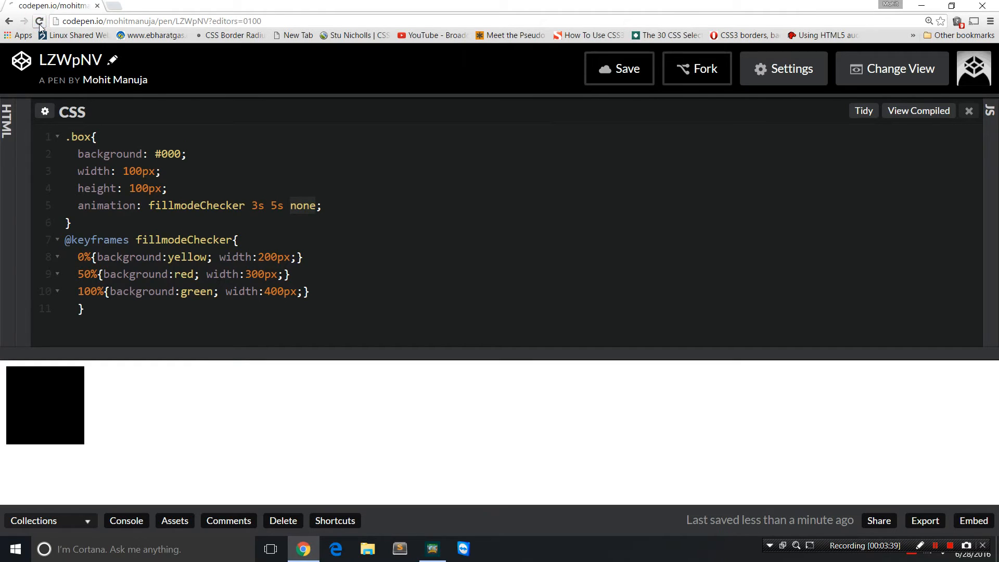
left_click(38, 21)
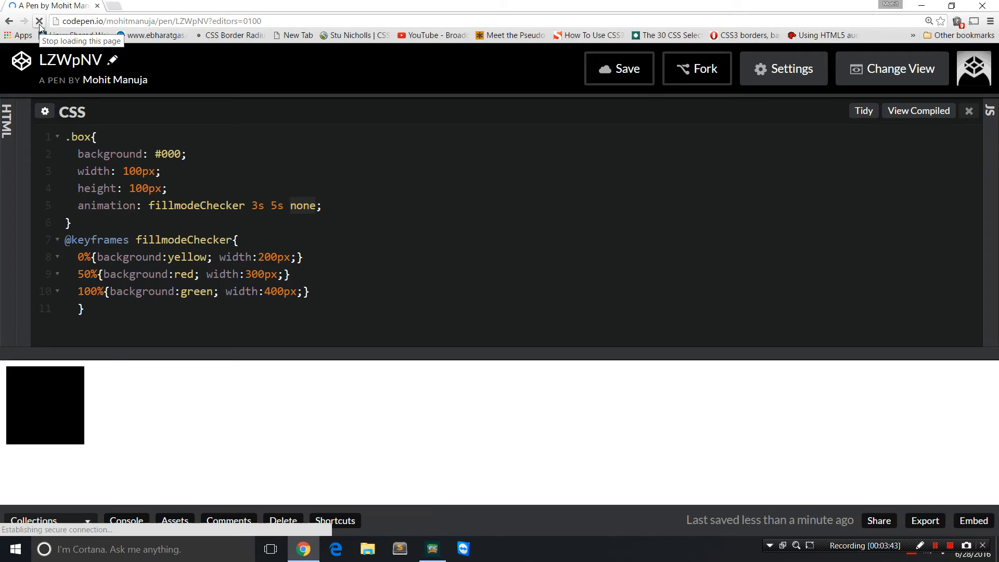
left_click(39, 21)
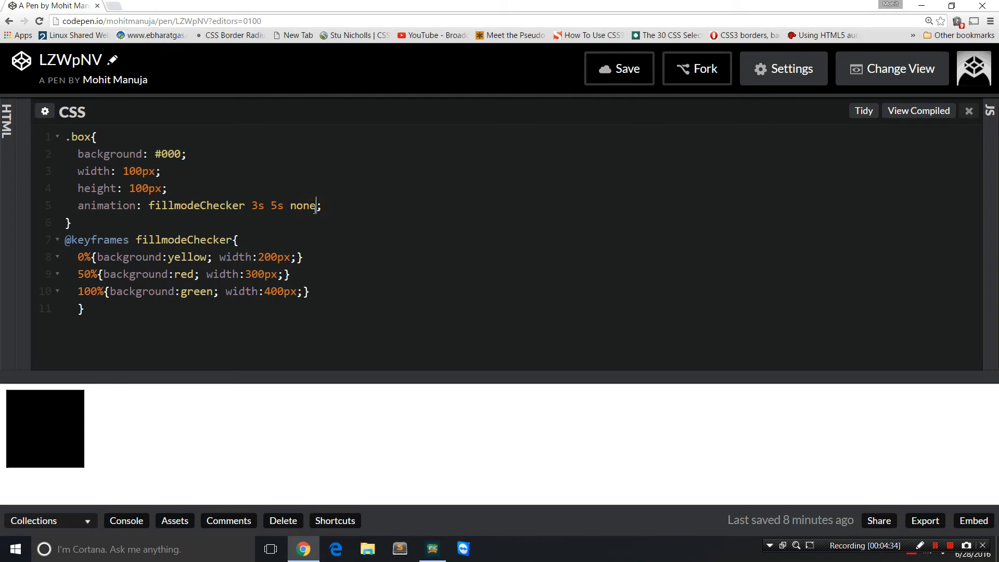
double_click(302, 205)
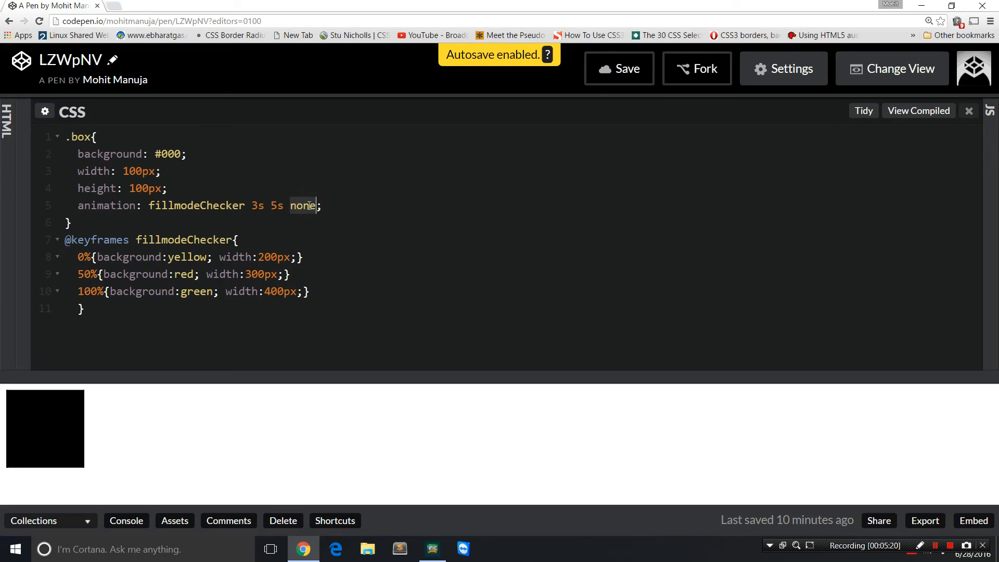
Change the animation's fill mode from 'none' to 'backwards' and save the pen.
type("backwards")
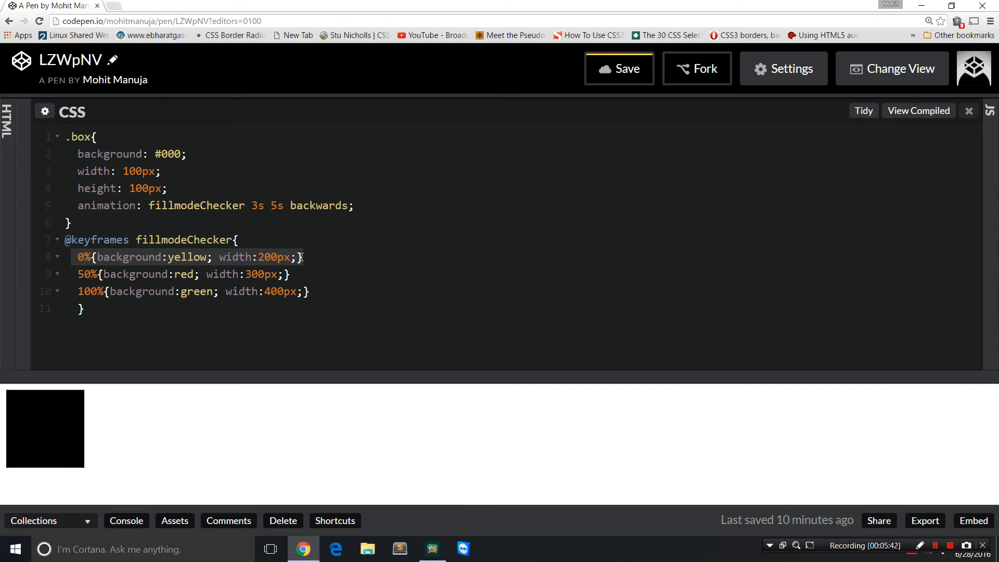
left_click(617, 68)
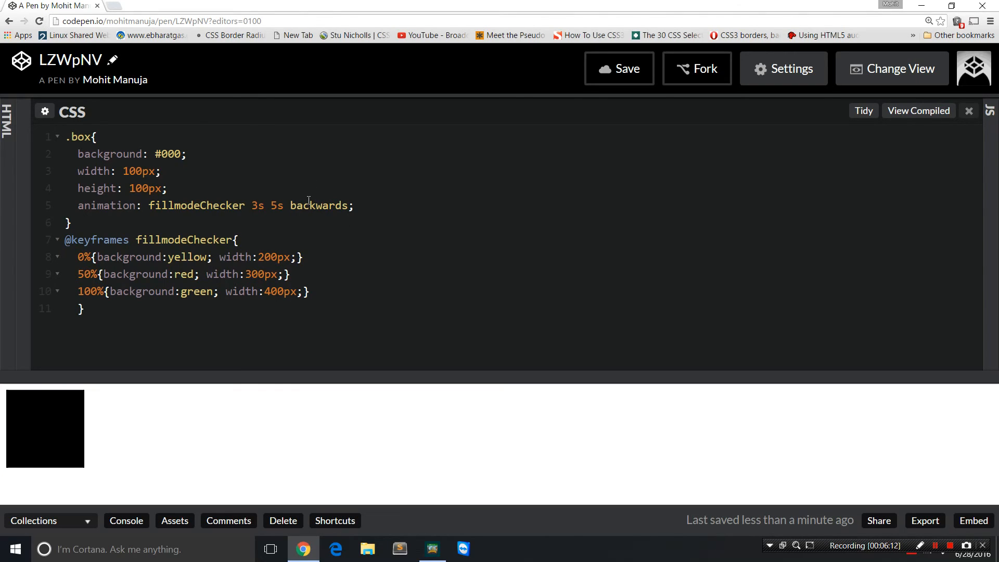
Replace 'backwards' with 'forwards' in the animation rule and save to rerun it.
double_click(318, 205)
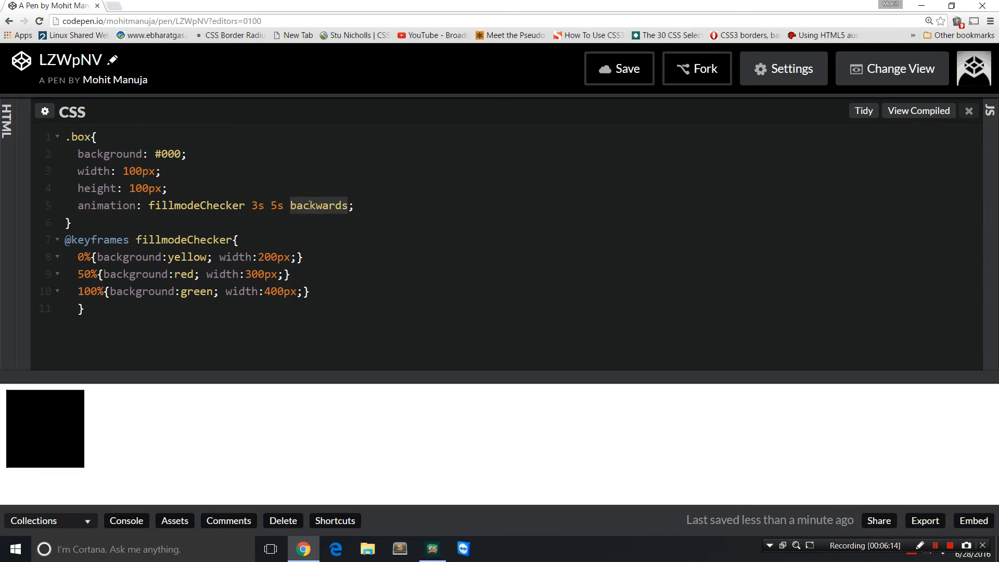
type("forwar")
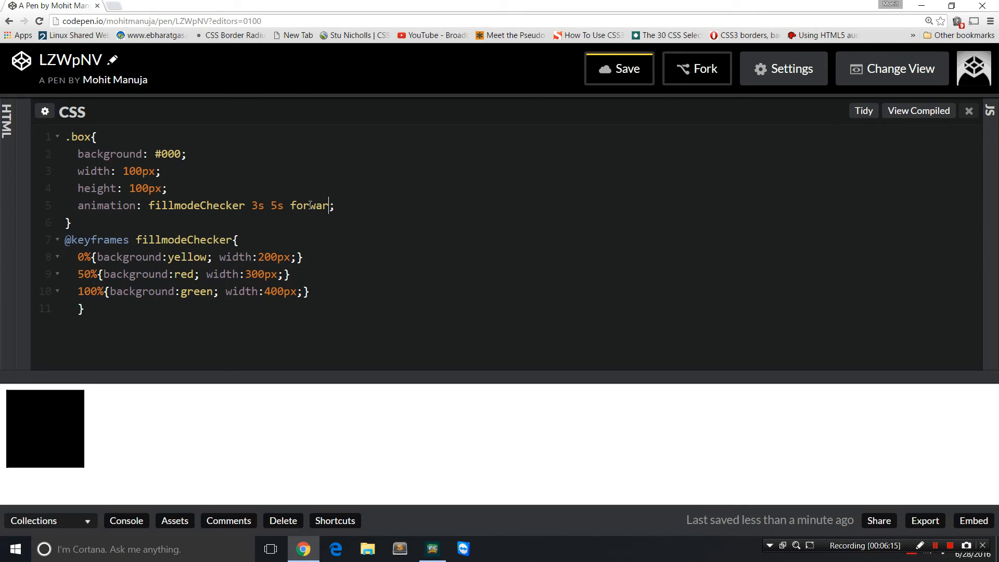
type("ds")
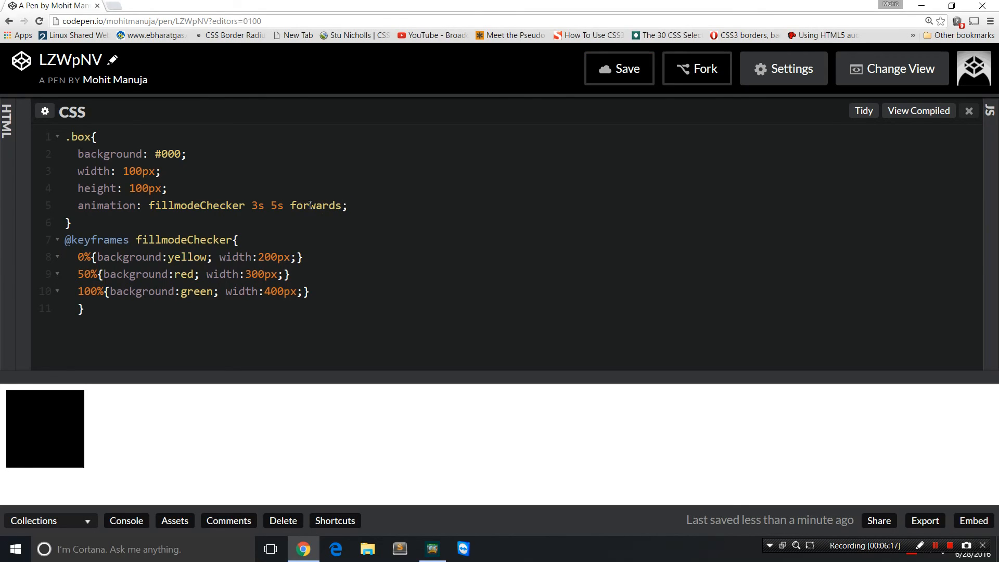
left_click(343, 205)
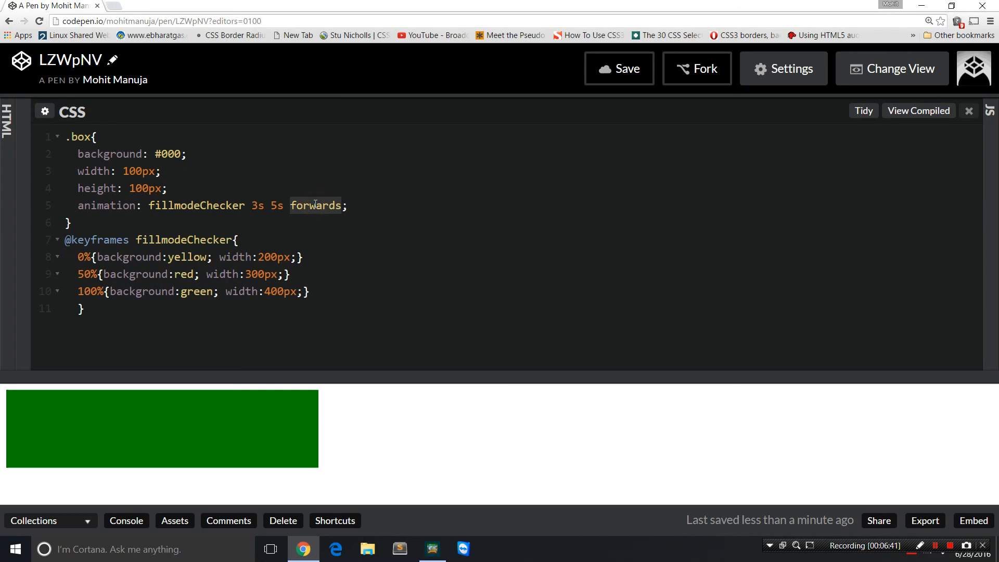
Set the .box animation's fill mode to 'both' in place of 'forwards'.
type("bot")
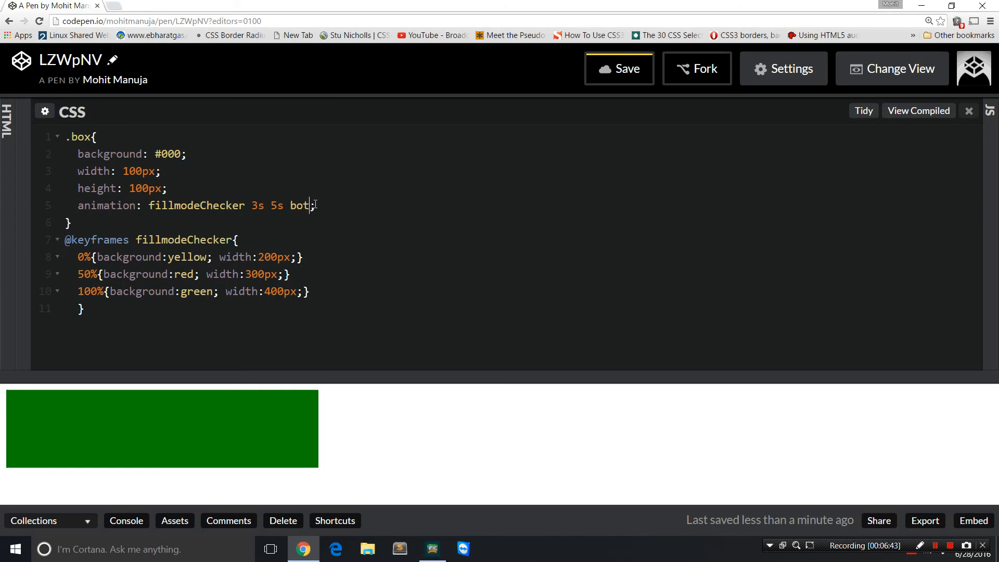
type("h")
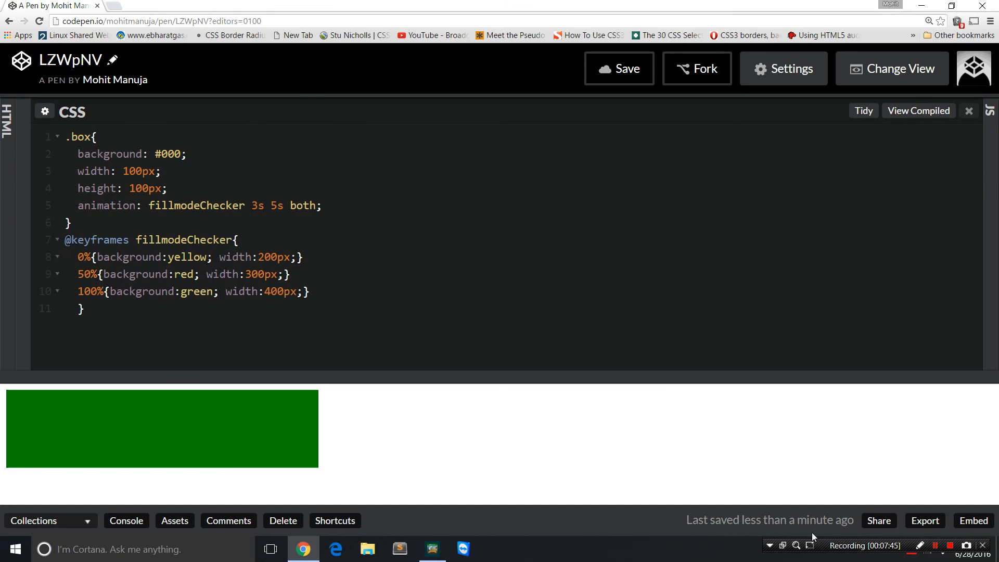
left_click(314, 205)
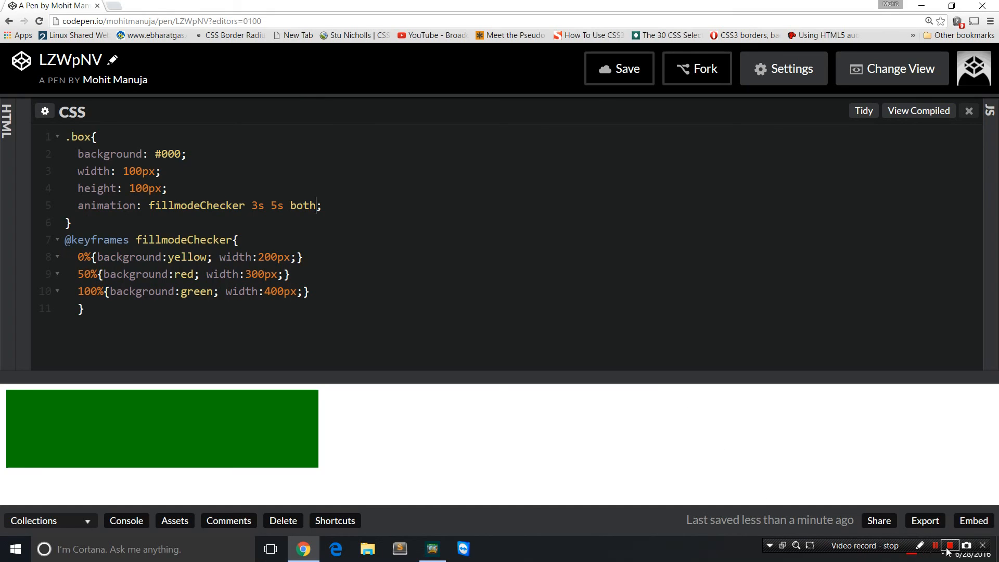